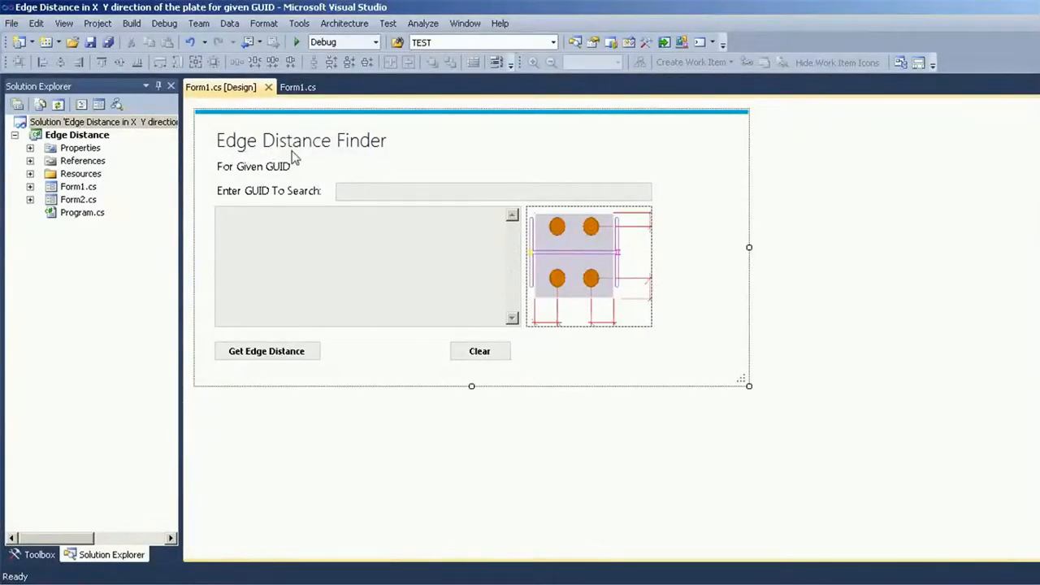
mouse_move(366, 162)
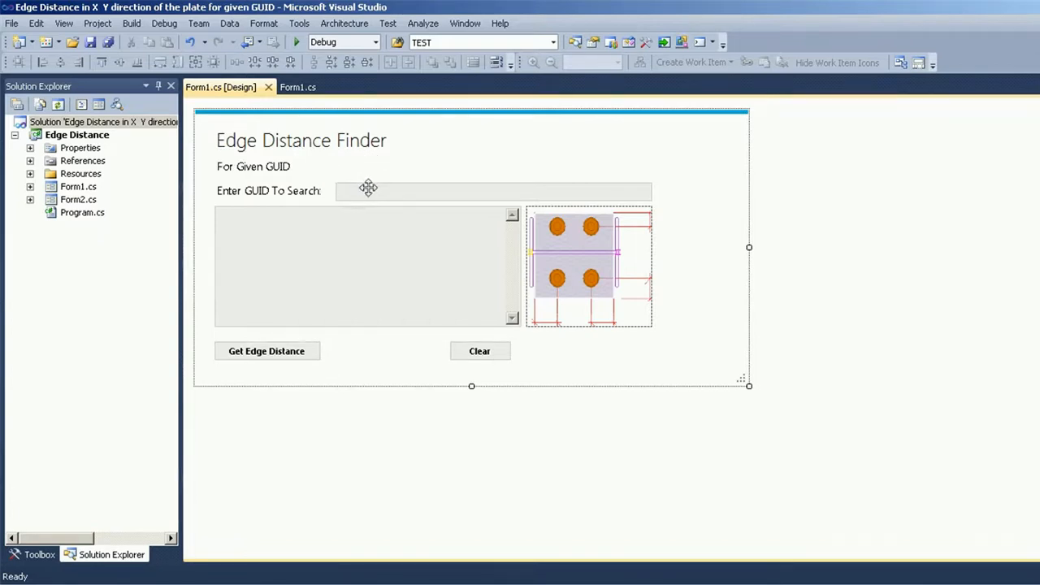
mouse_move(637, 219)
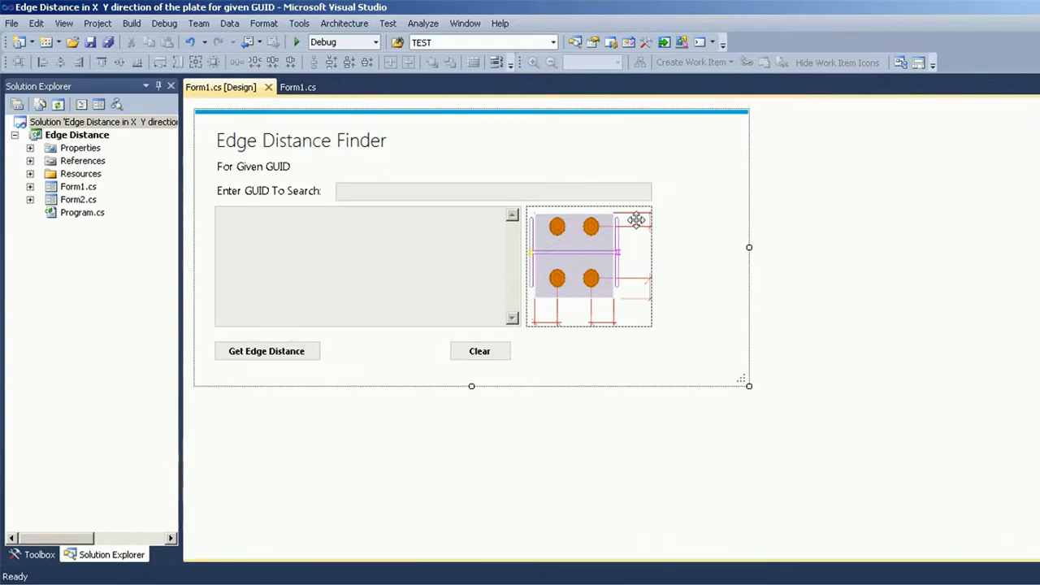
mouse_move(602, 321)
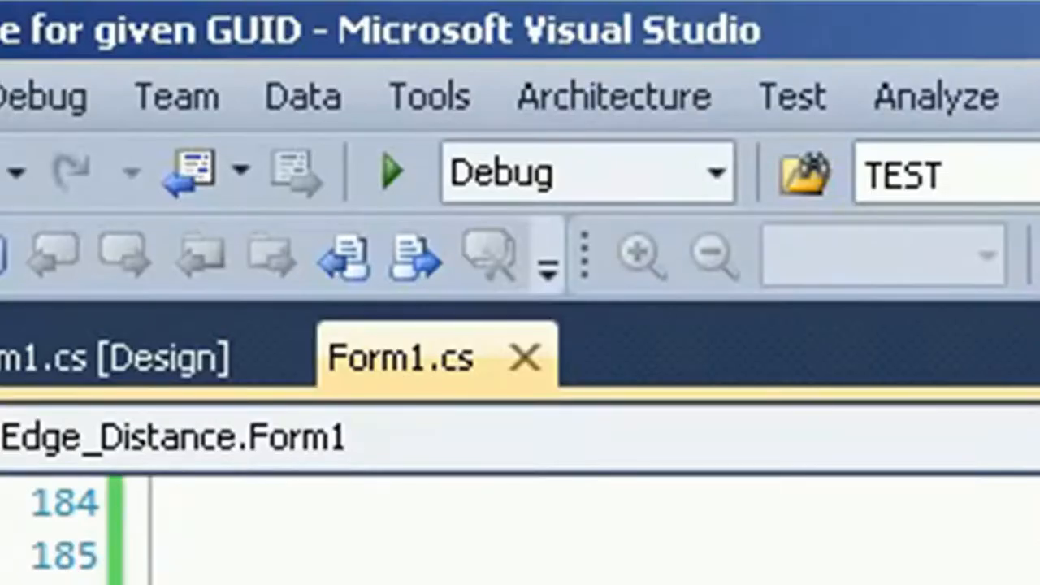
mouse_move(360, 231)
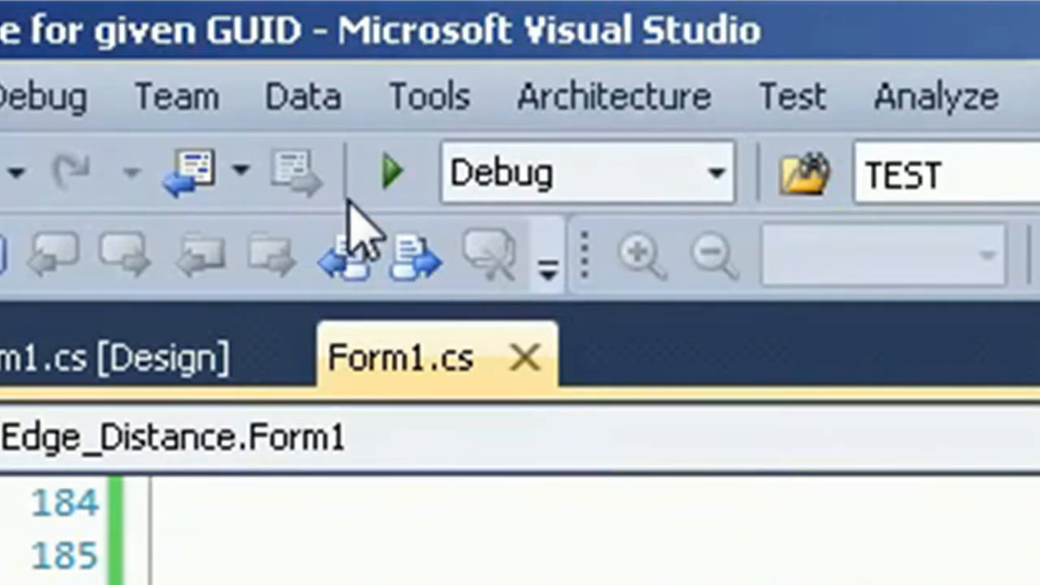
Copy the grid 1/B corner plate's GUID from its part inquiry into the Edge Distance Finder search field
left_click(390, 171)
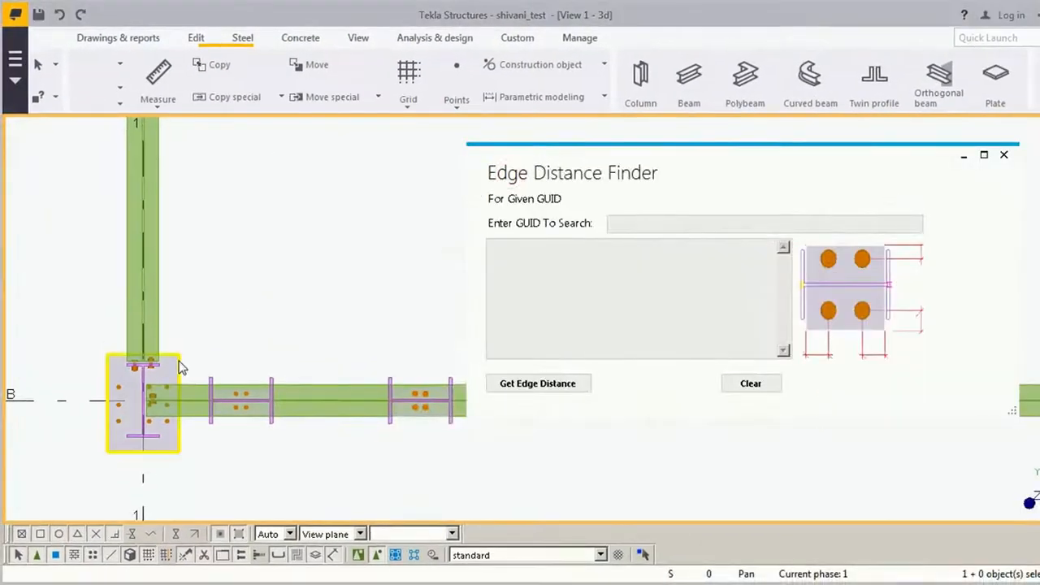
right_click(154, 366)
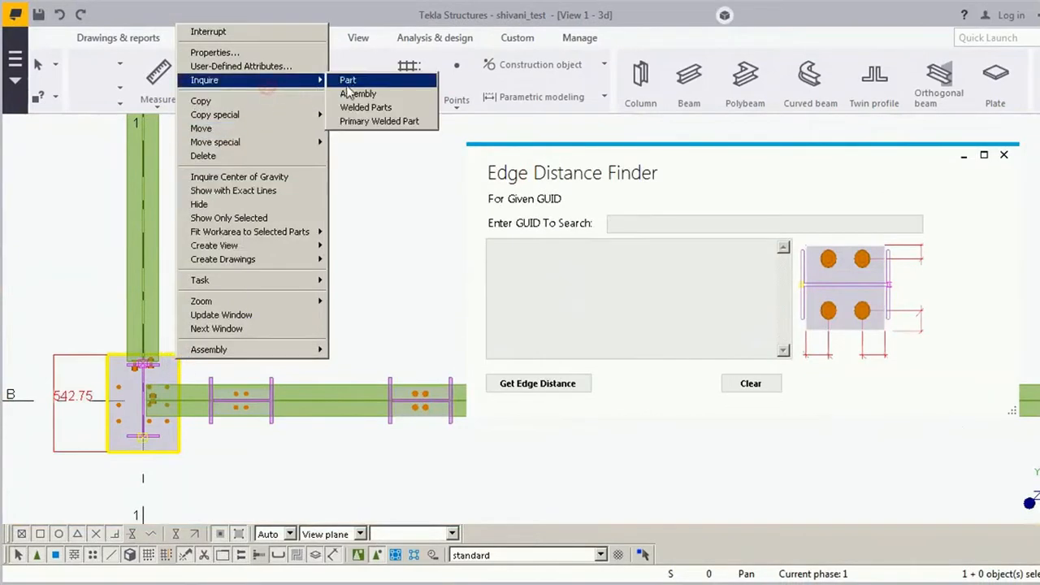
left_click(348, 80)
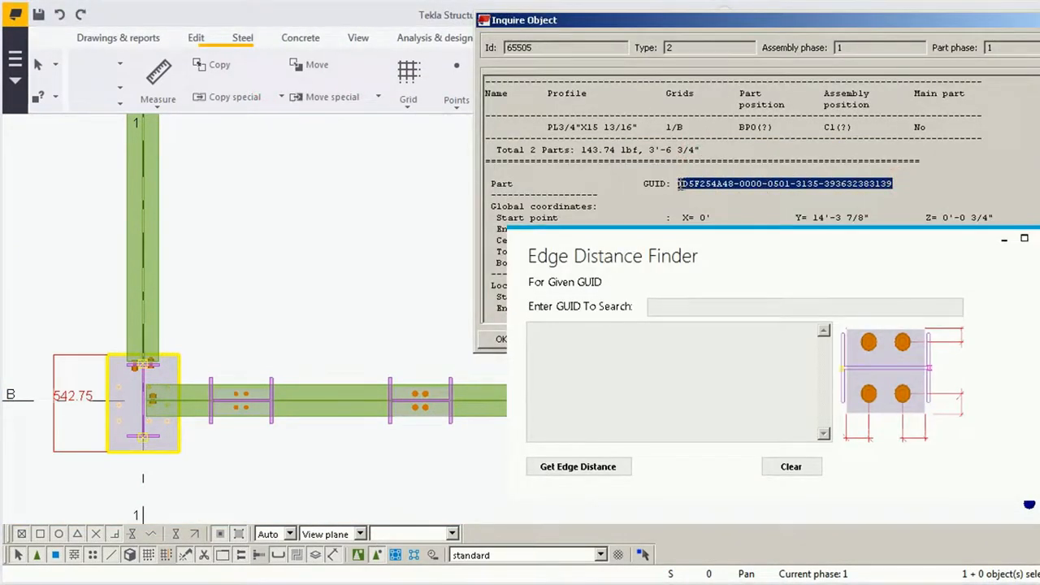
right_click(783, 182)
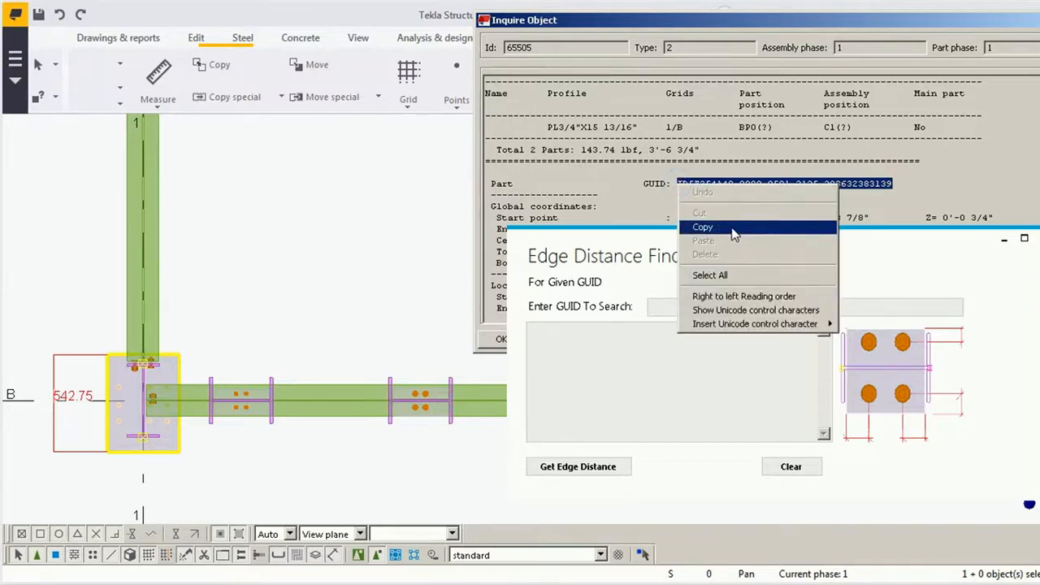
left_click(702, 227)
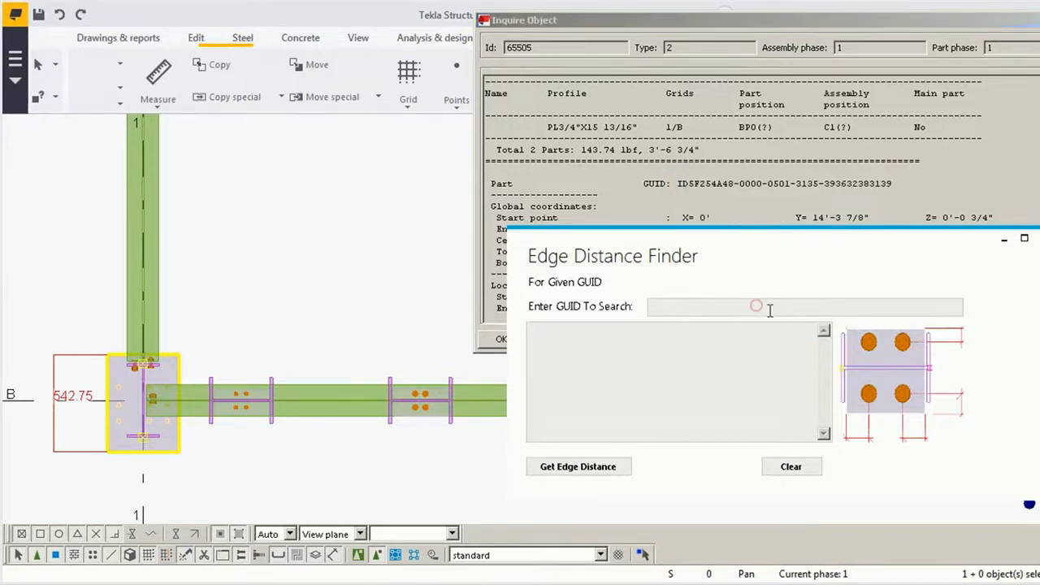
type("ID5F254A48-0000-0501-3135-393632383139")
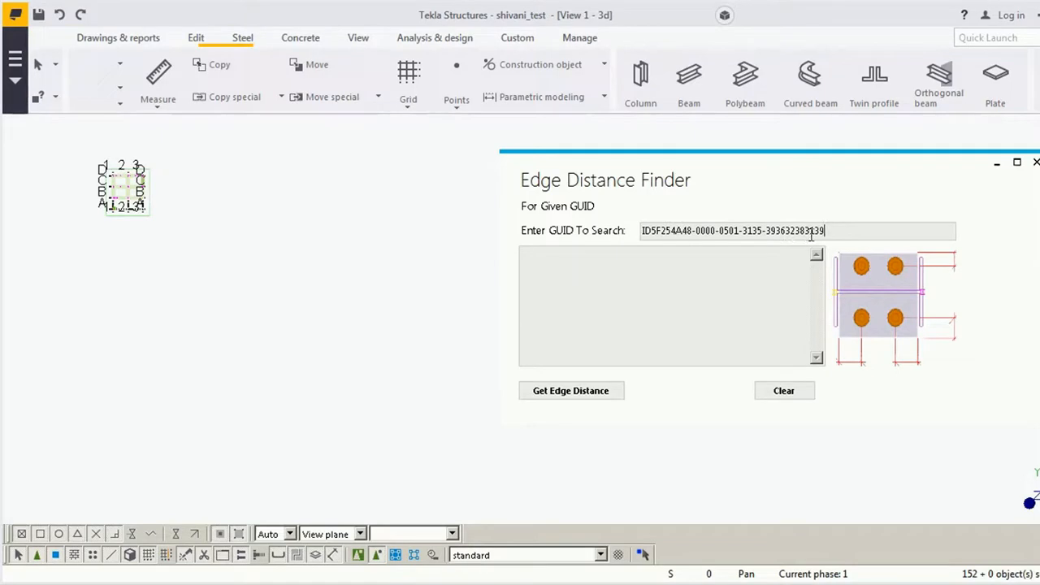
mouse_move(967, 273)
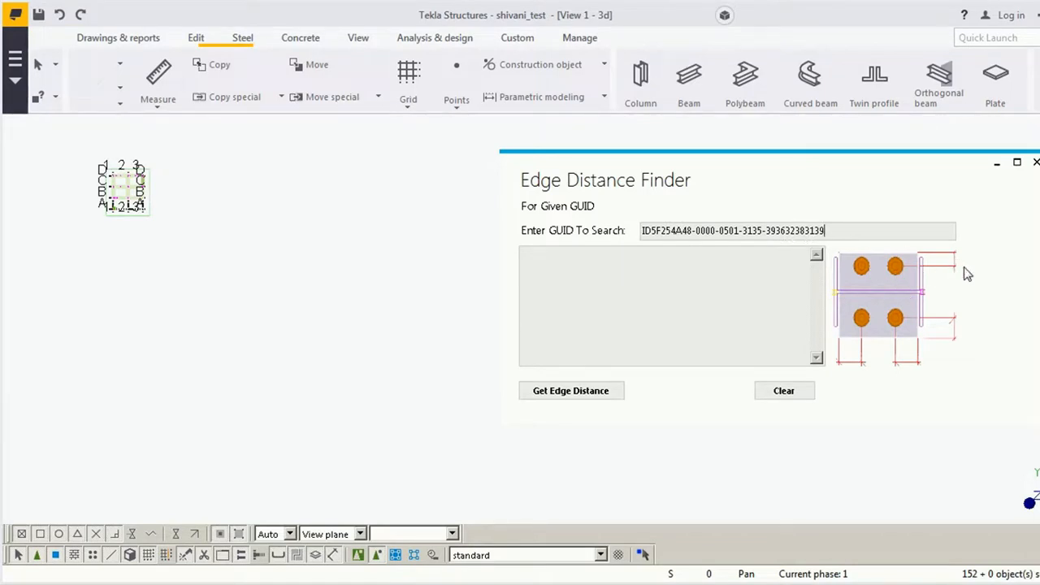
mouse_move(585, 422)
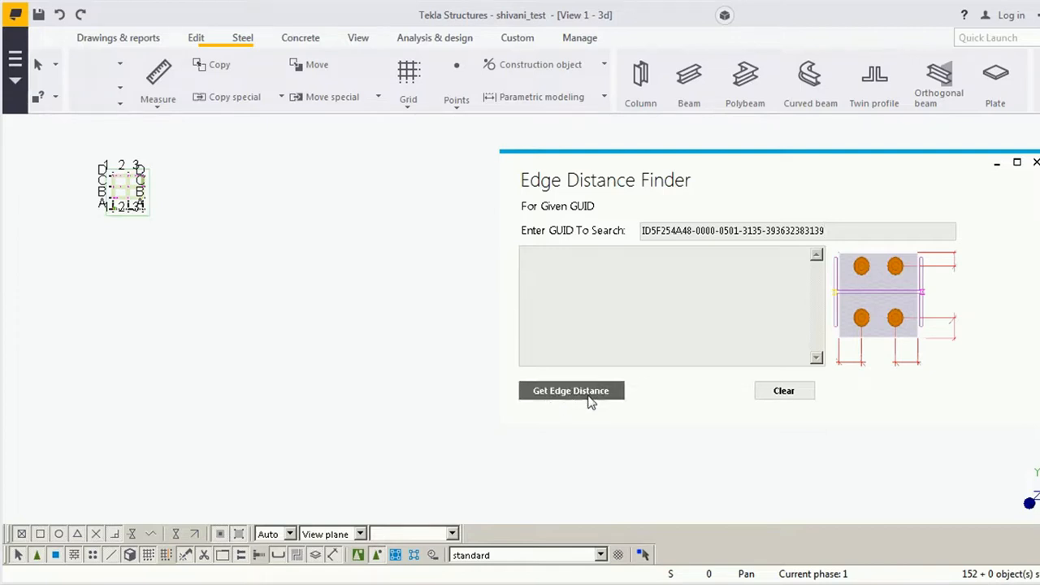
Calculate the plate's bolt edge distances: 181.38 and 171.37 along the bolt axis, 65.82 across
left_click(569, 390)
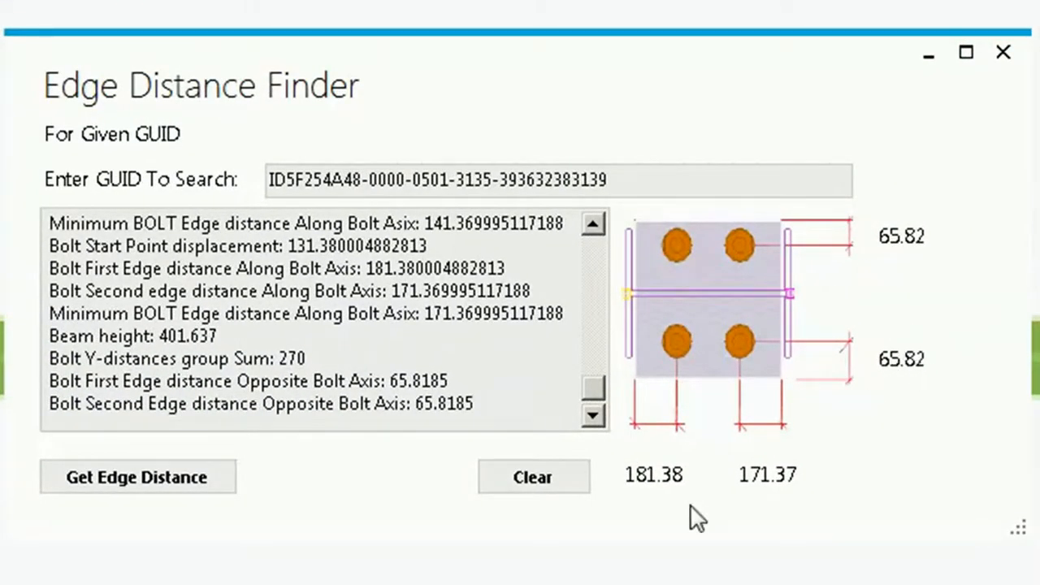
mouse_move(657, 502)
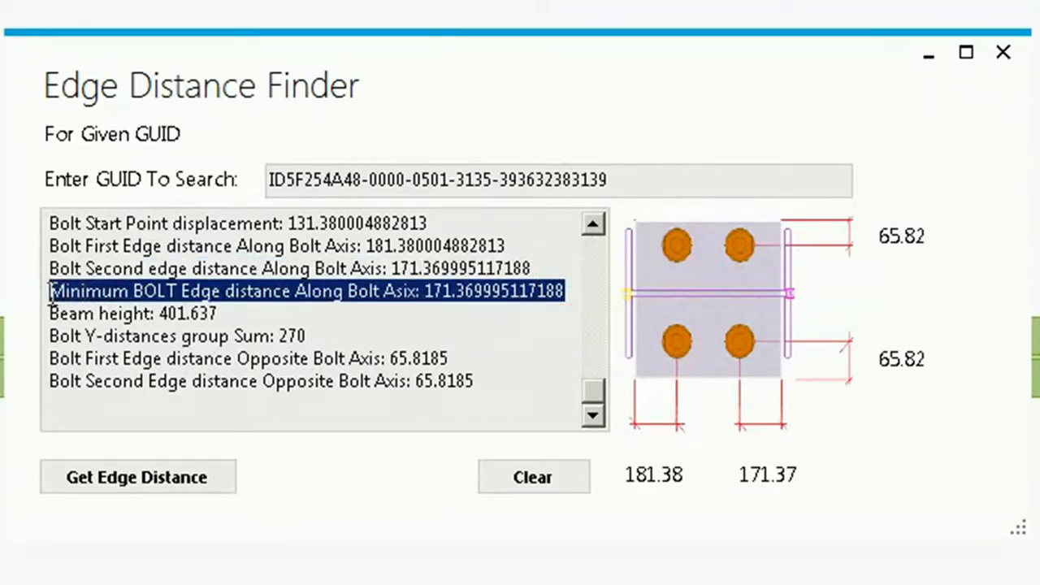
mouse_move(372, 312)
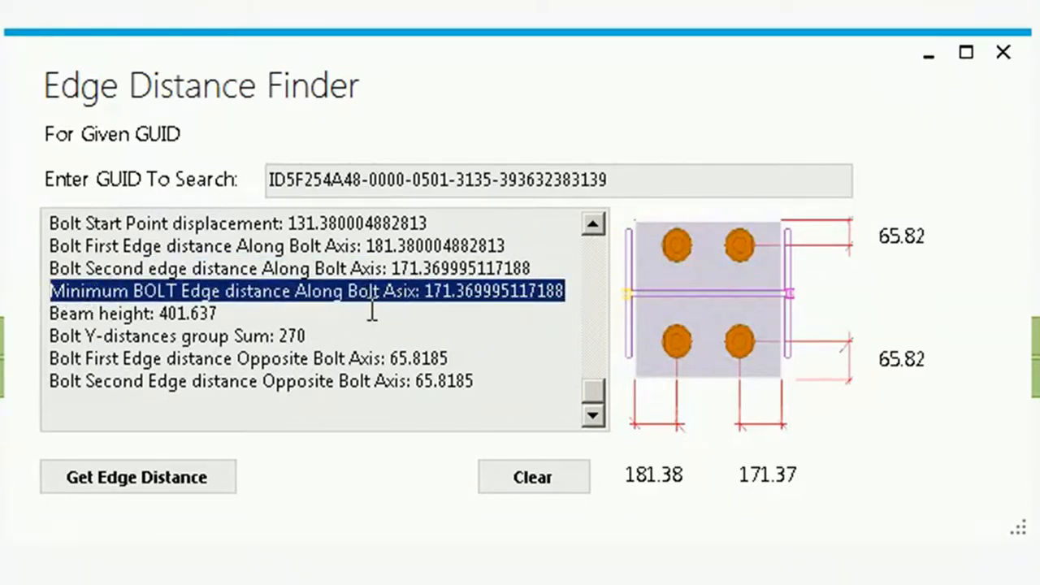
mouse_move(707, 496)
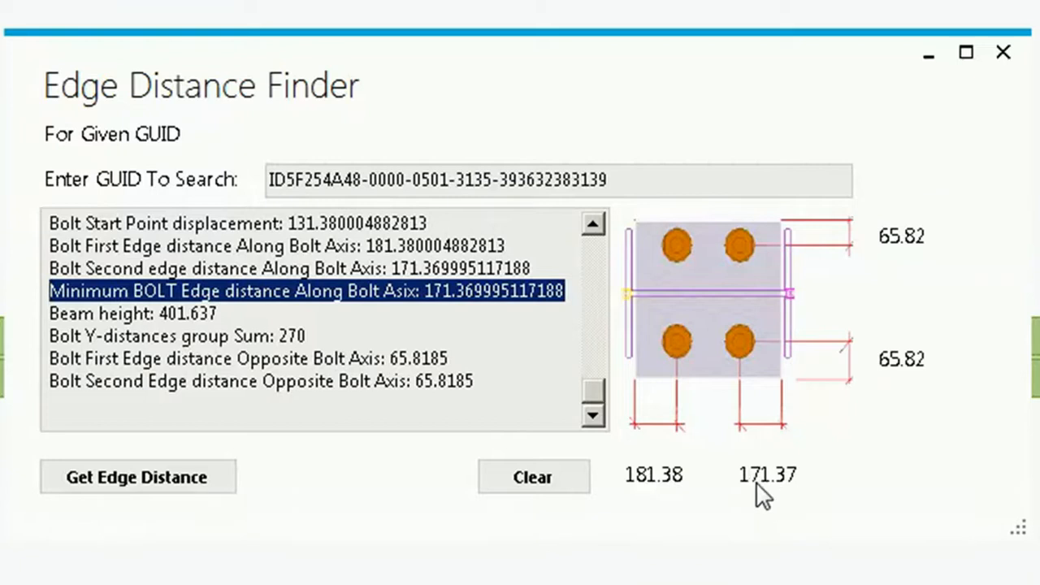
mouse_move(642, 322)
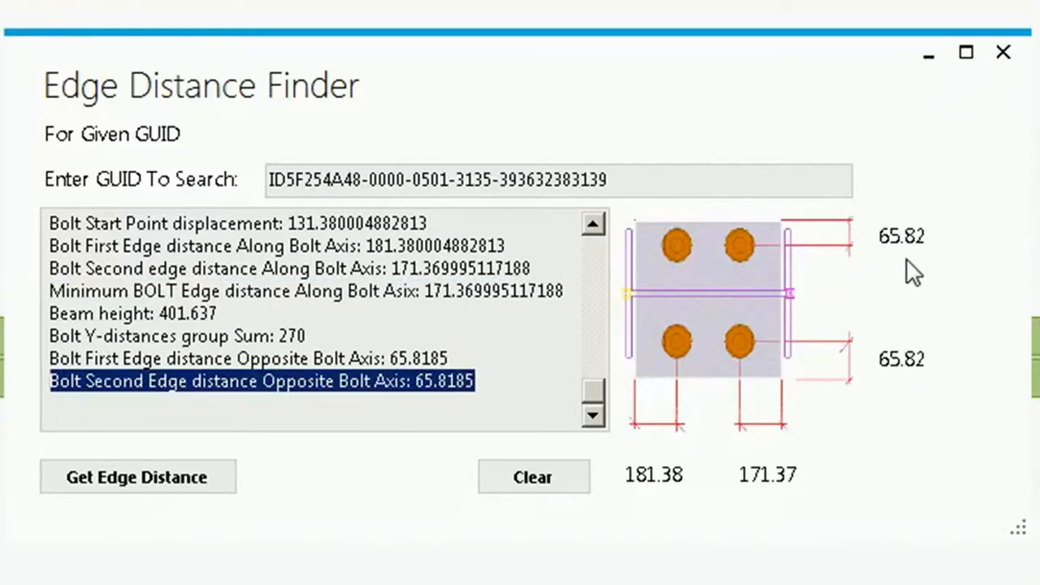
mouse_move(916, 390)
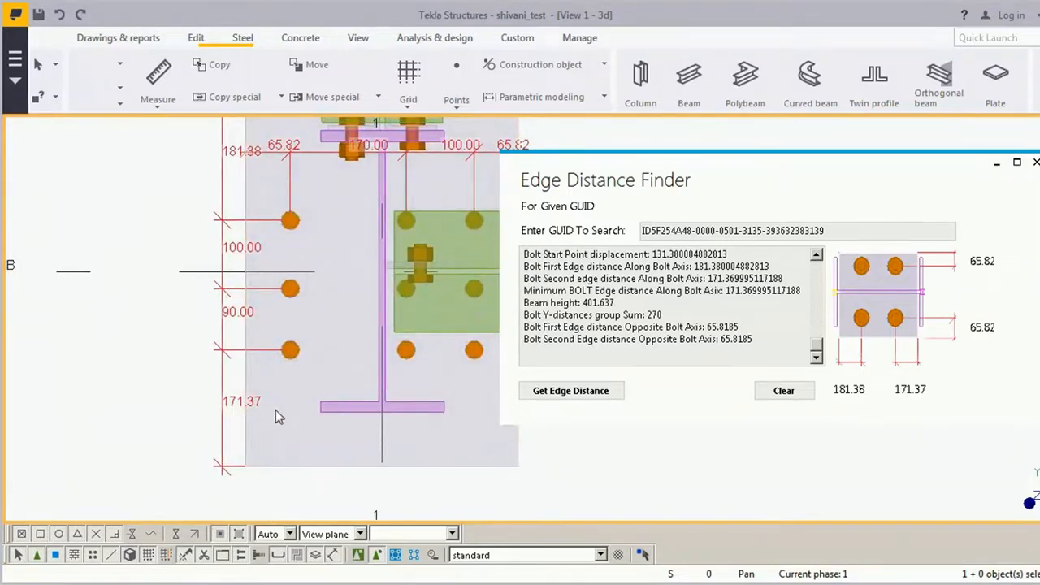
mouse_move(923, 400)
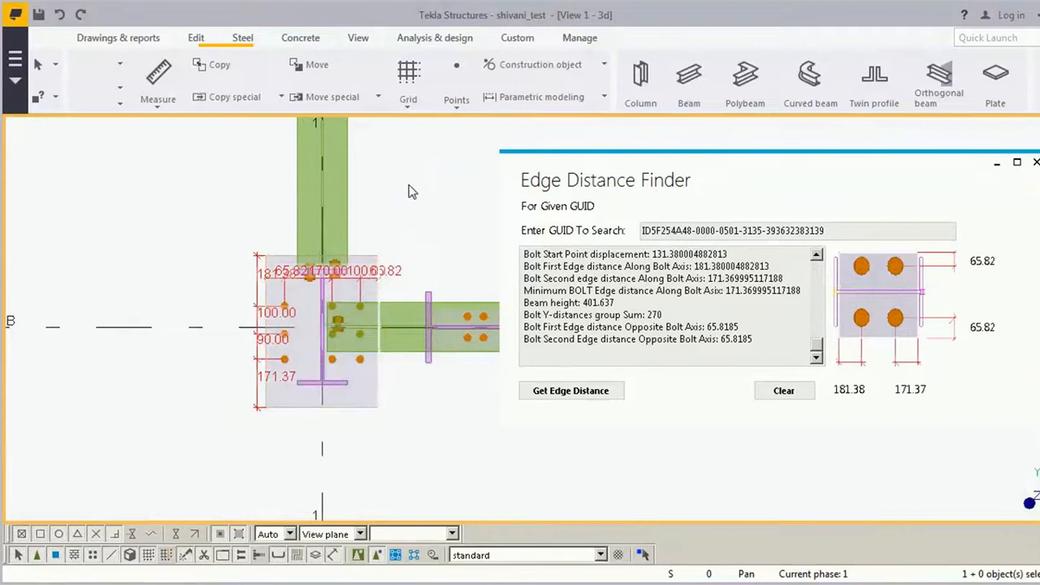
Clear the GUID and results, run Get Edge Distance empty, and dismiss the 'Please Enter GUID to Proceed' notice
left_click(783, 390)
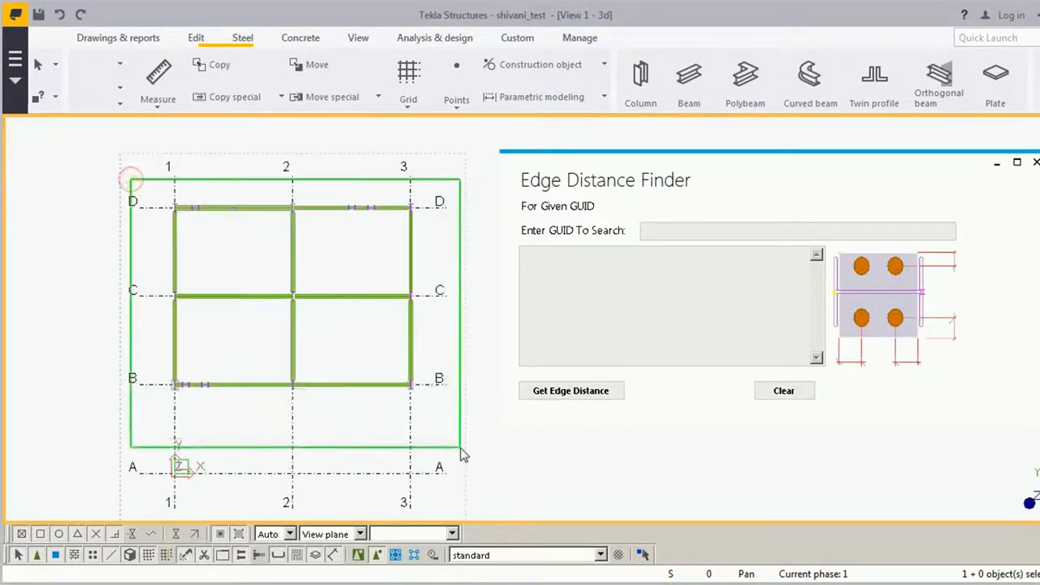
left_click(568, 390)
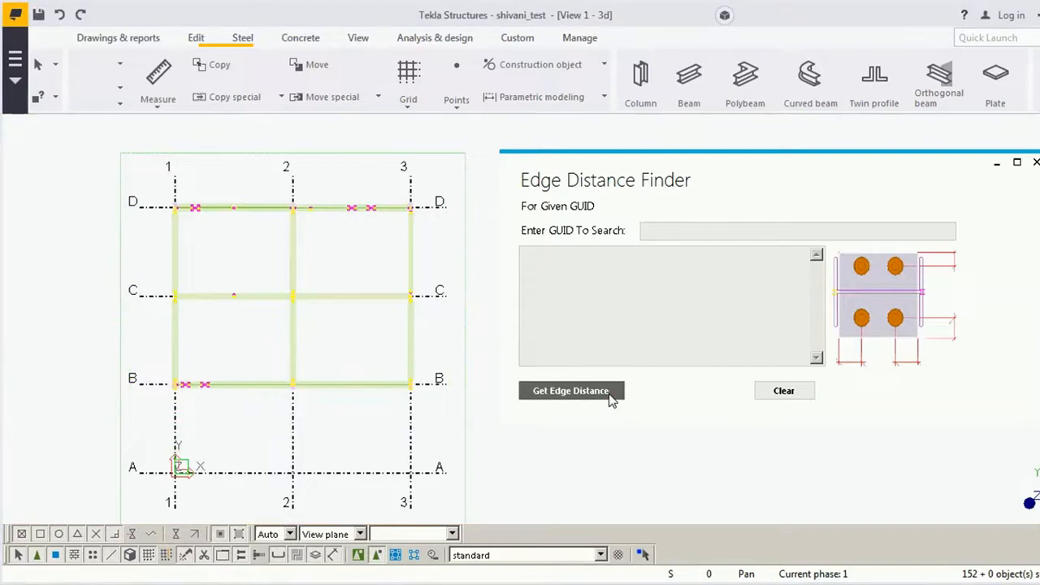
left_click(571, 390)
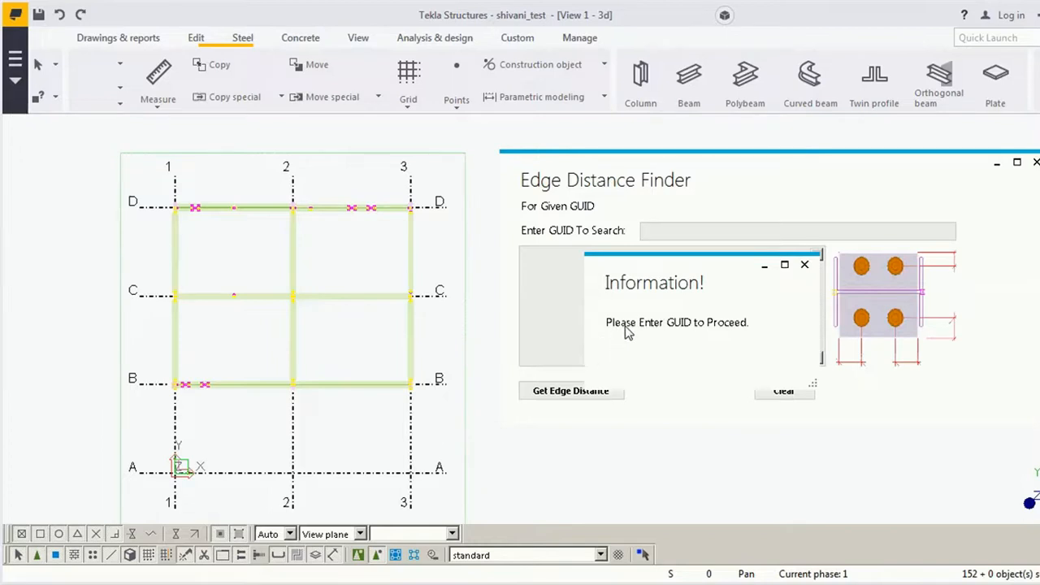
mouse_move(721, 333)
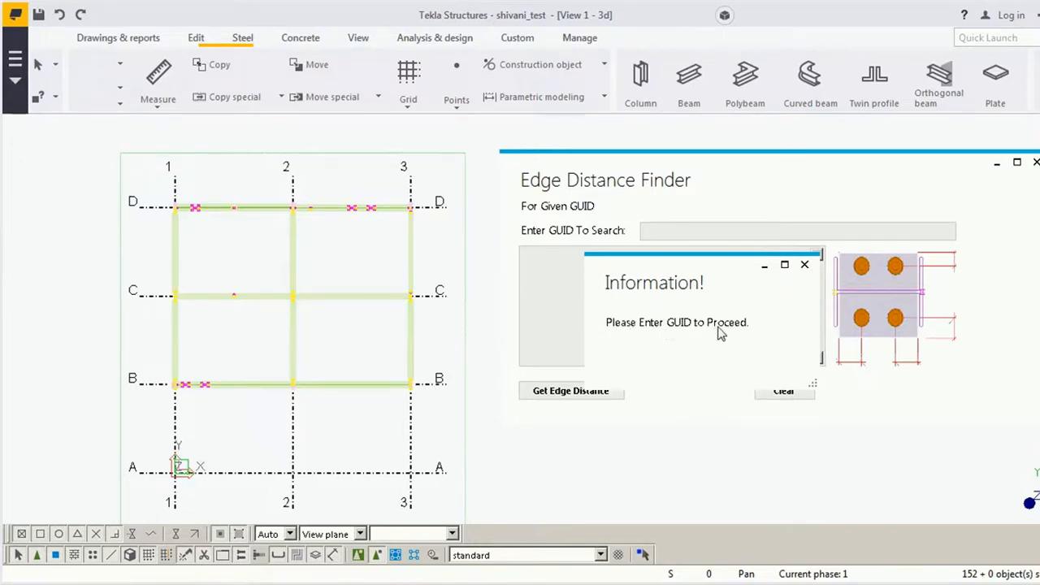
mouse_move(625, 273)
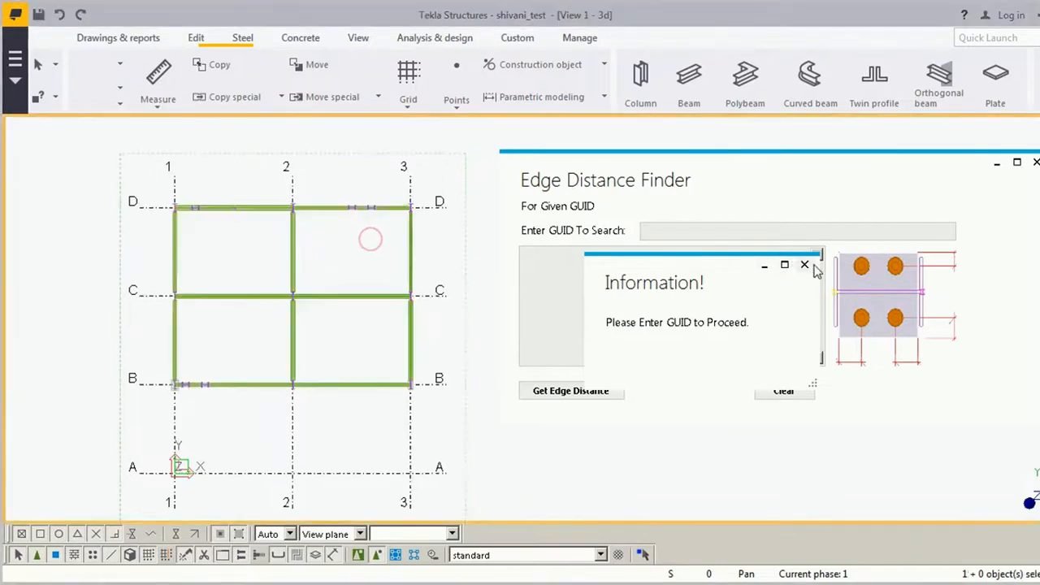
left_click(804, 265)
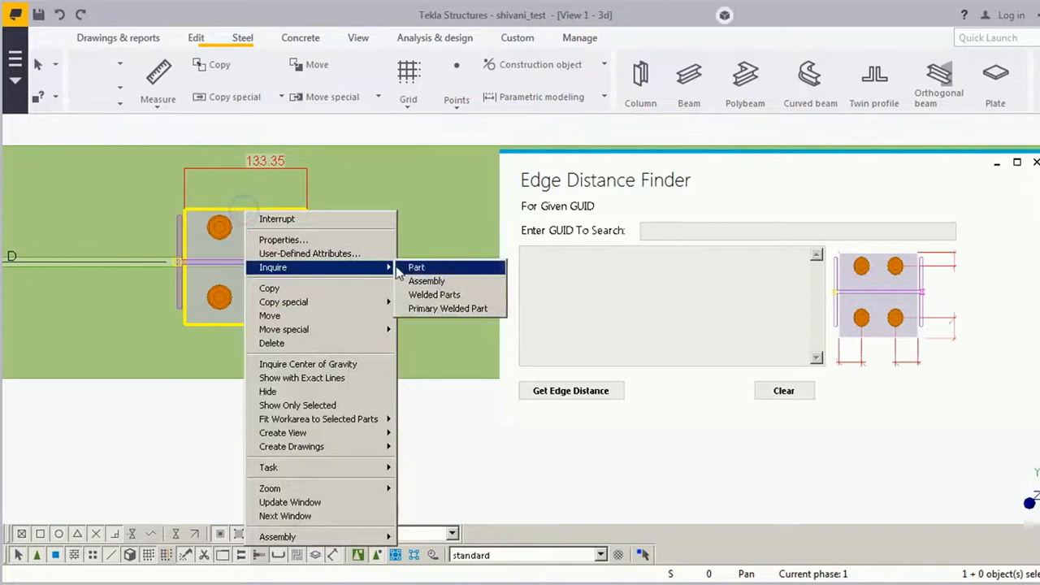
left_click(416, 267)
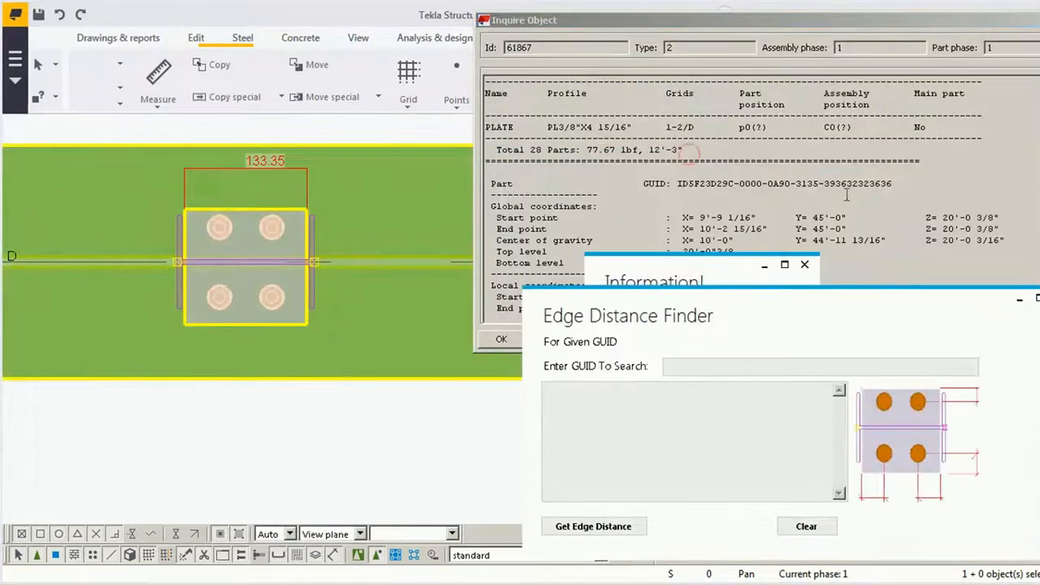
double_click(783, 182)
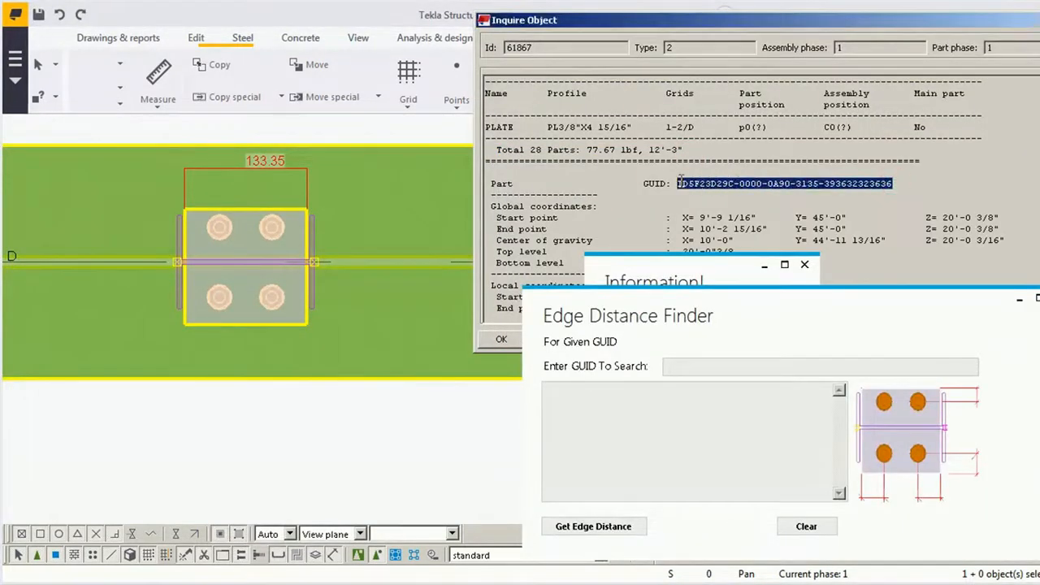
left_click(593, 526)
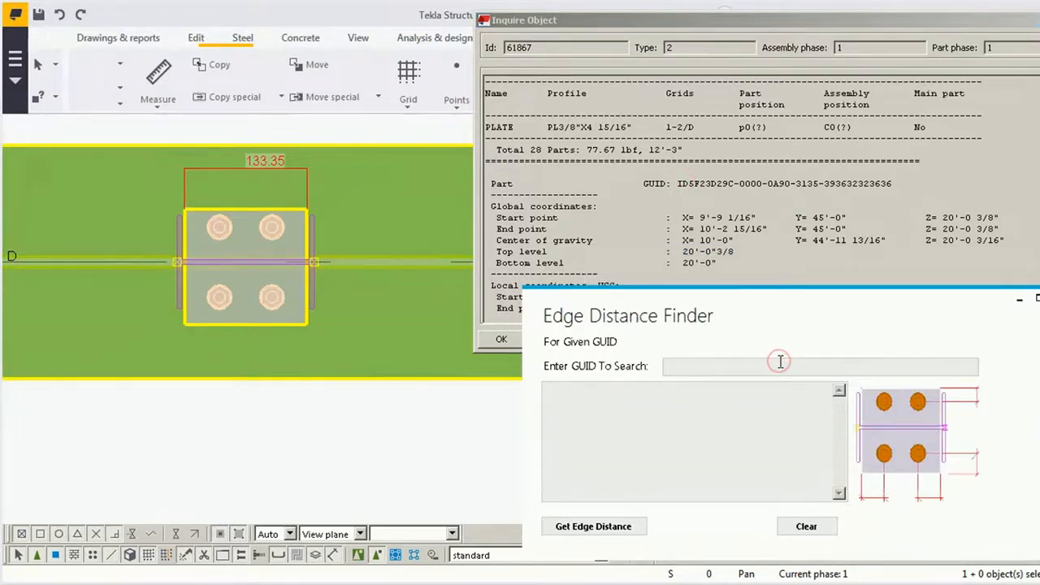
type("ID5F23D29C-0000-0A90-3135-393632323636")
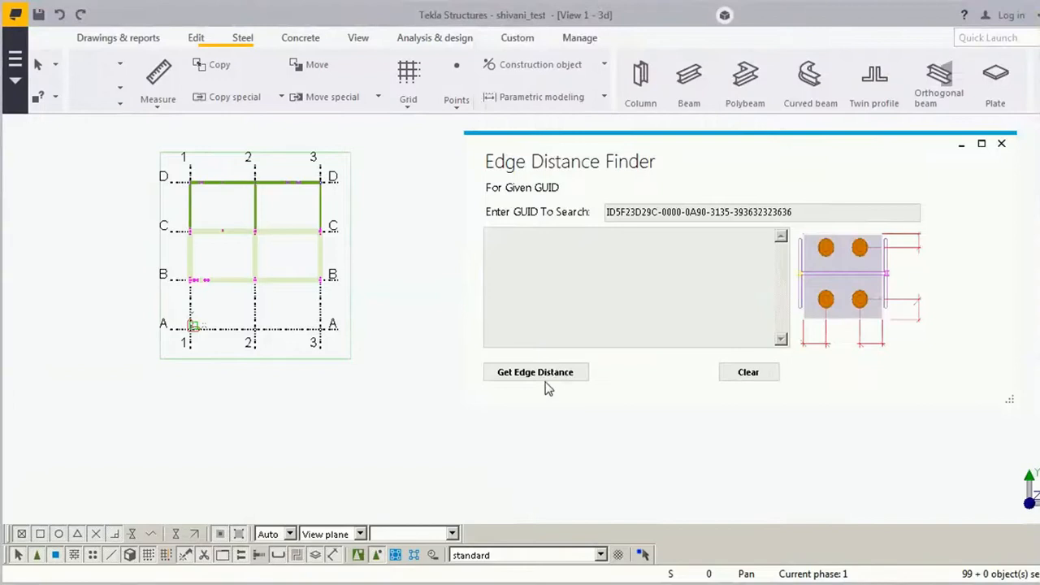
left_click(534, 370)
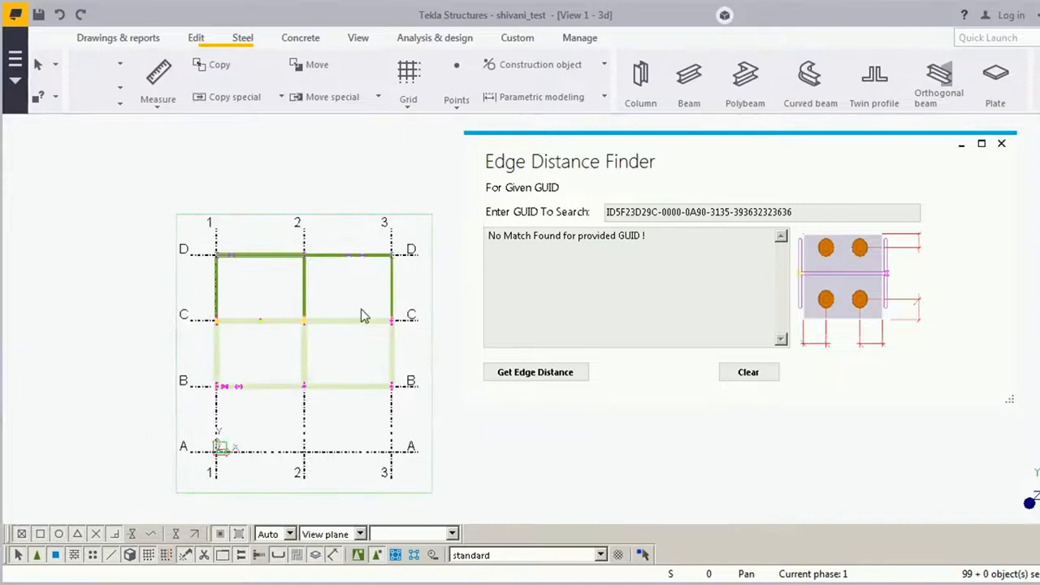
mouse_move(606, 251)
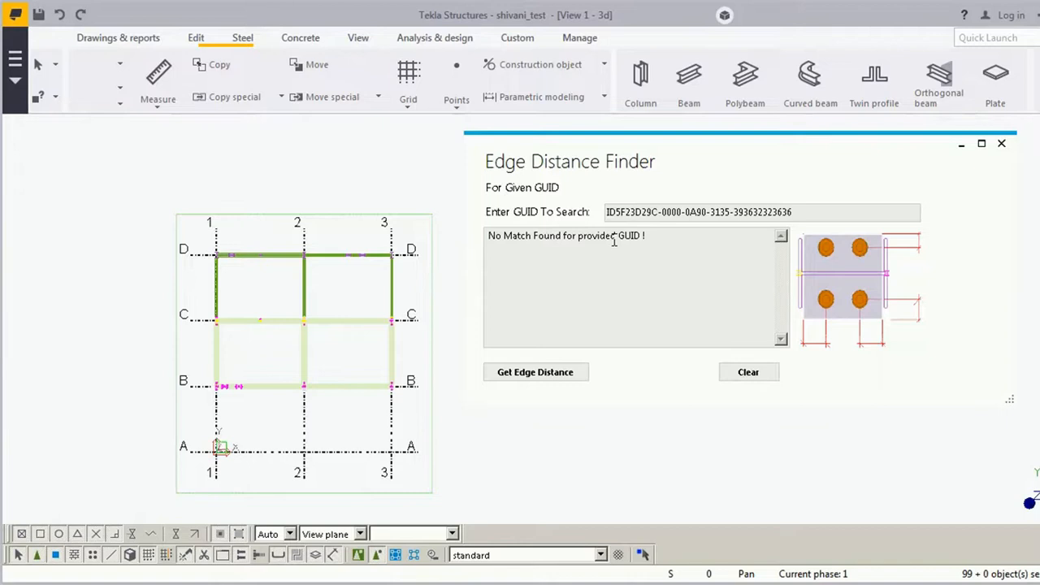
right_click(354, 270)
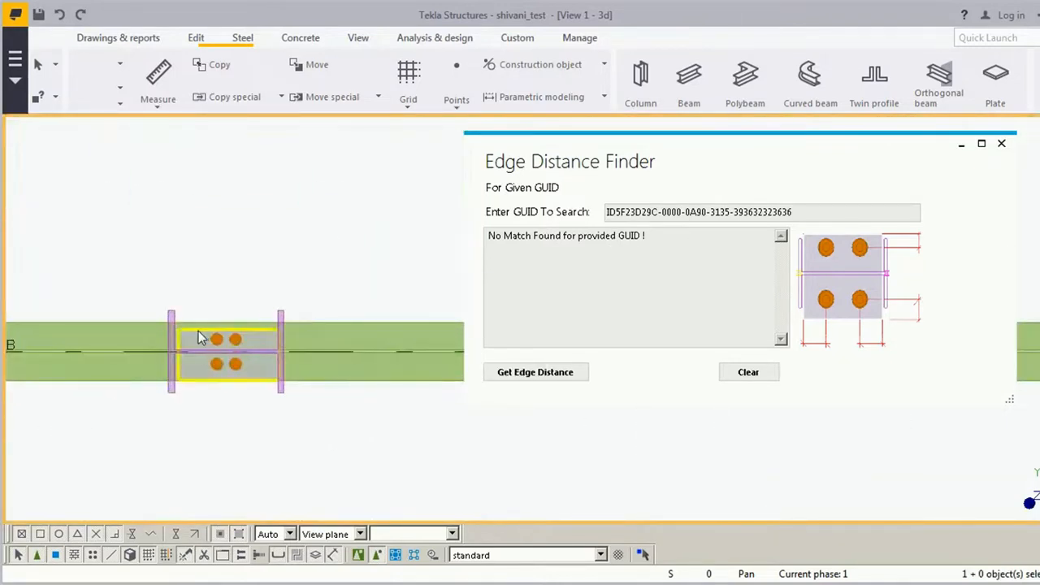
right_click(203, 336)
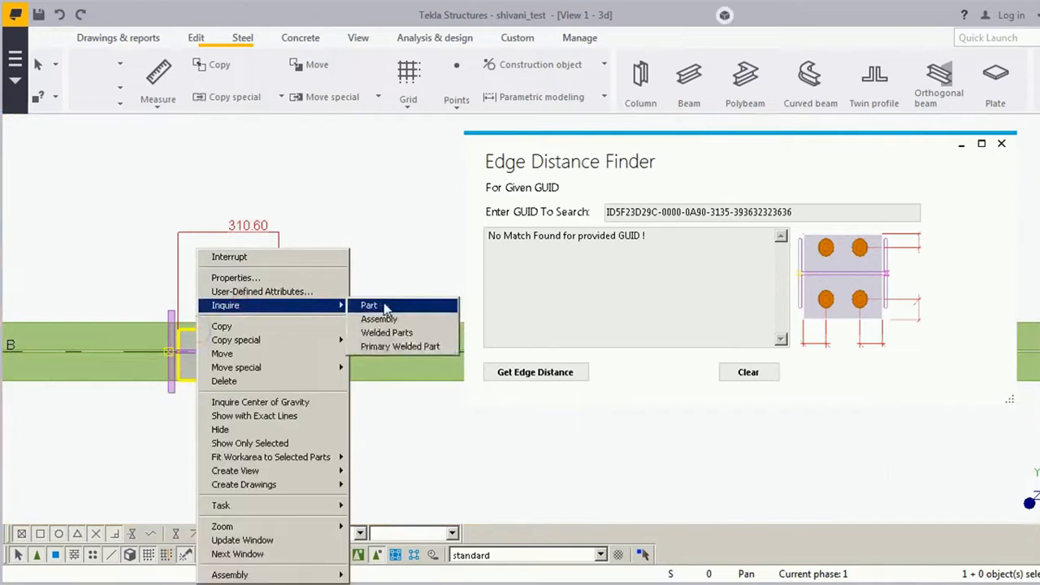
left_click(369, 305)
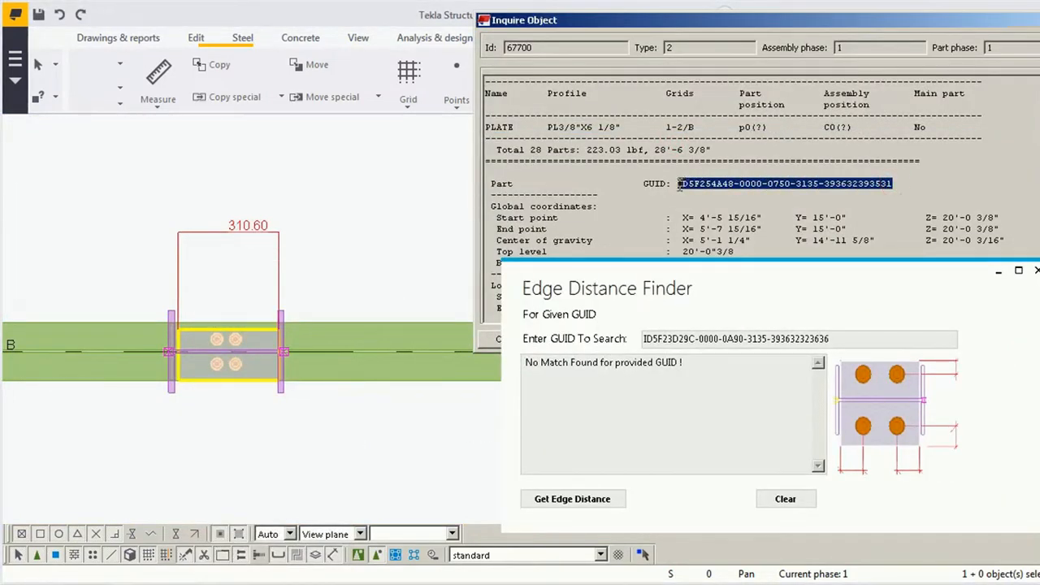
right_click(783, 182)
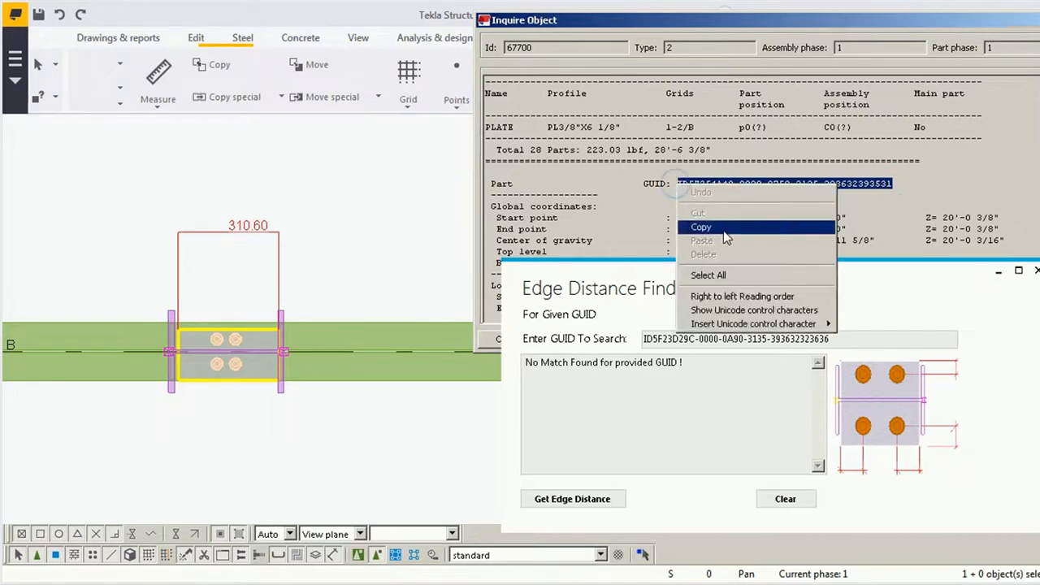
left_click(701, 228)
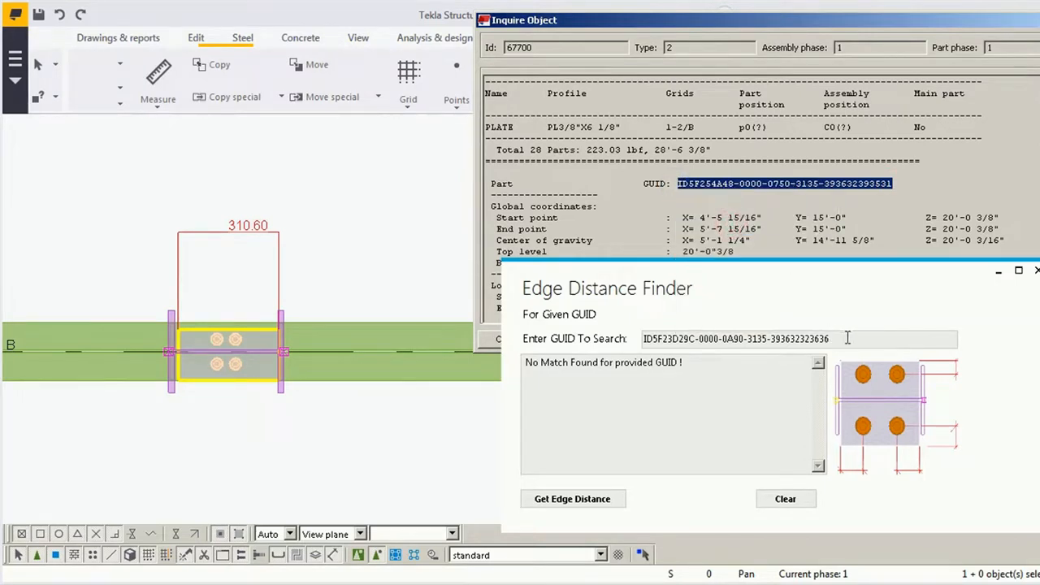
type("ID5F254A48-0000-0750-3135-393632393531")
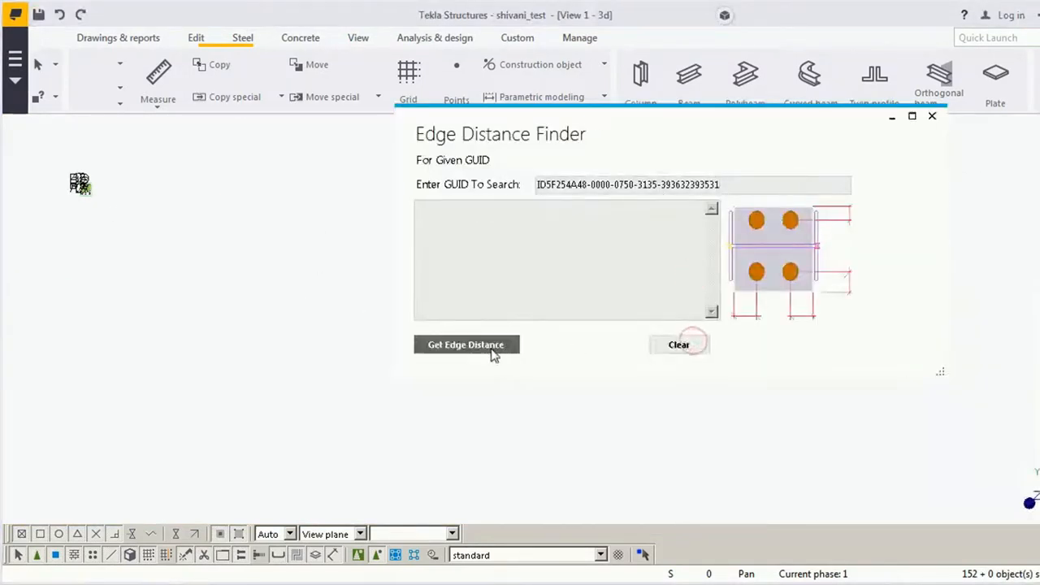
List this plate's bolt edge distances and measure 134.23, 119.22, 49.69 and 29.69 in the model for comparison
left_click(465, 345)
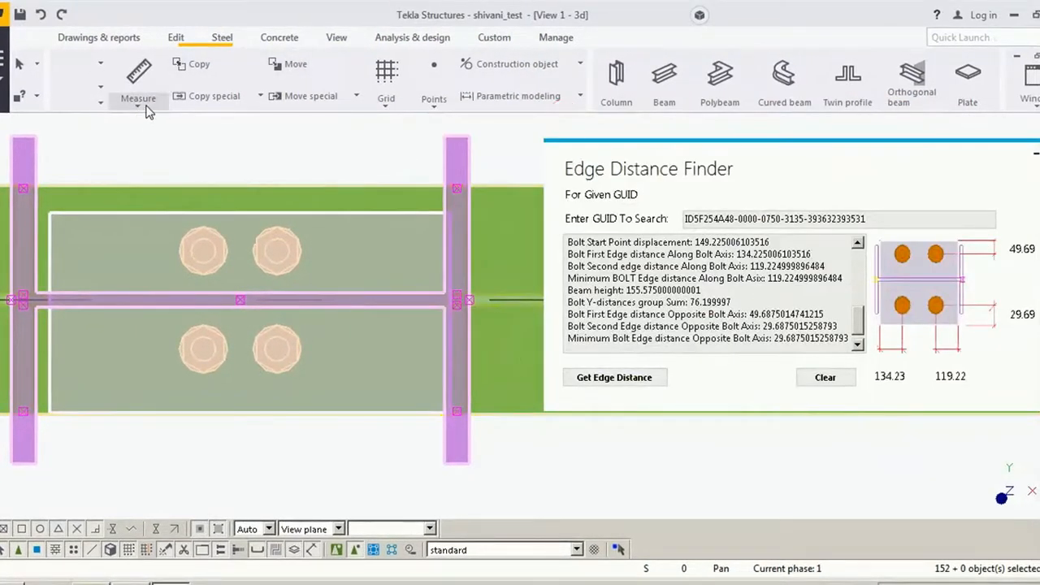
left_click(276, 252)
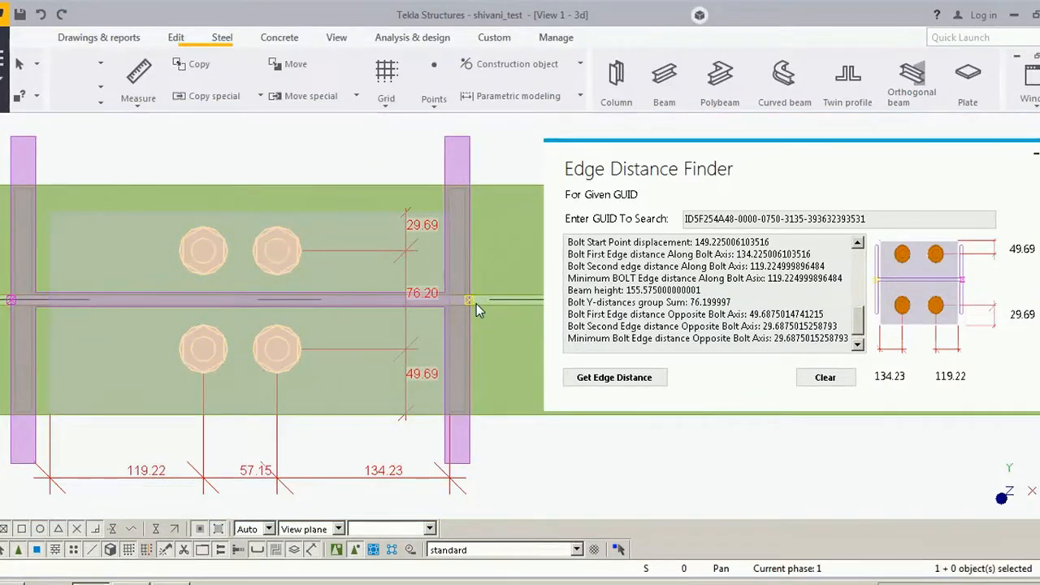
mouse_move(452, 428)
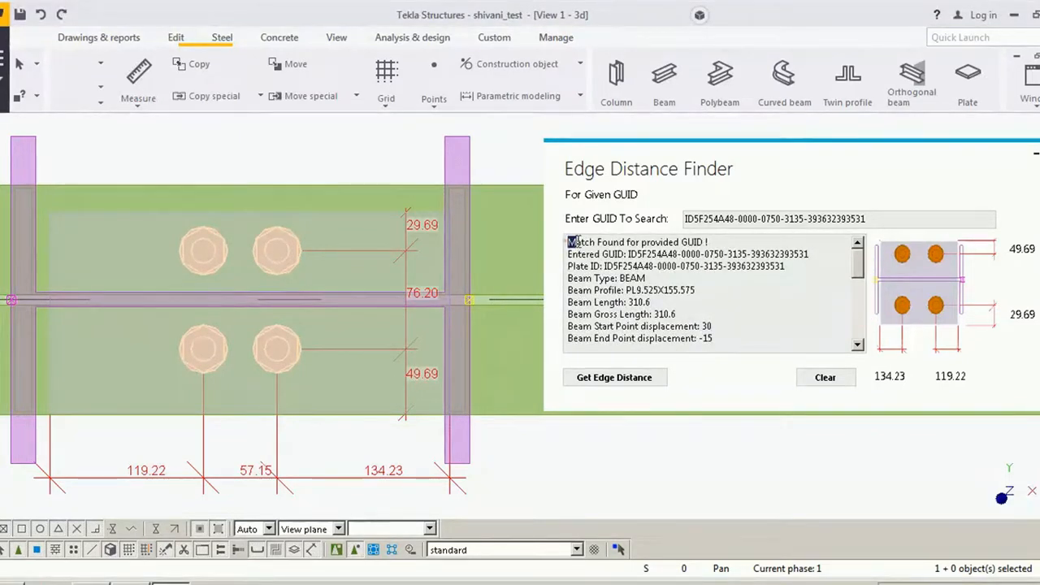
double_click(632, 289)
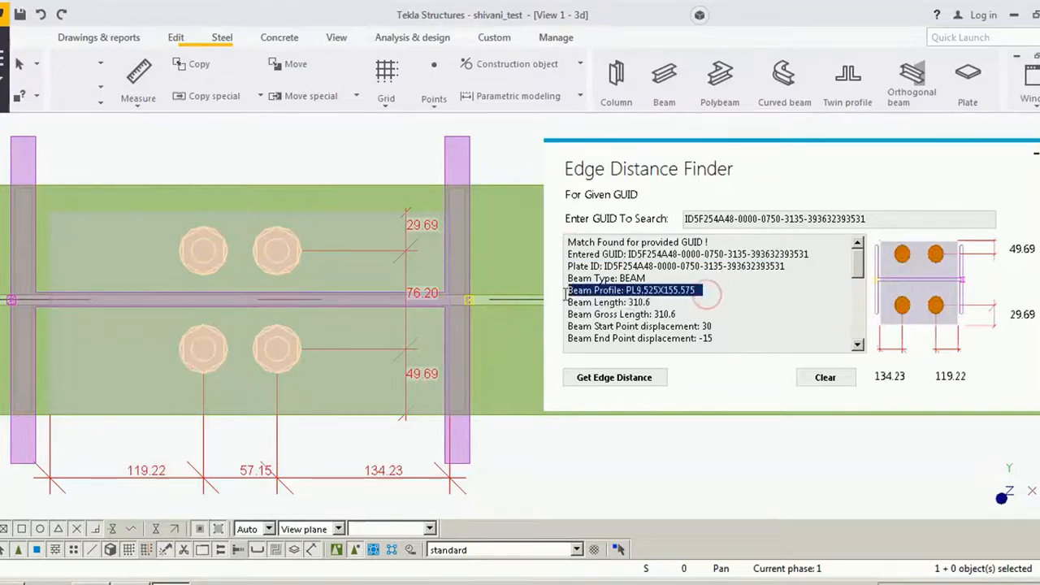
scroll("down", 3)
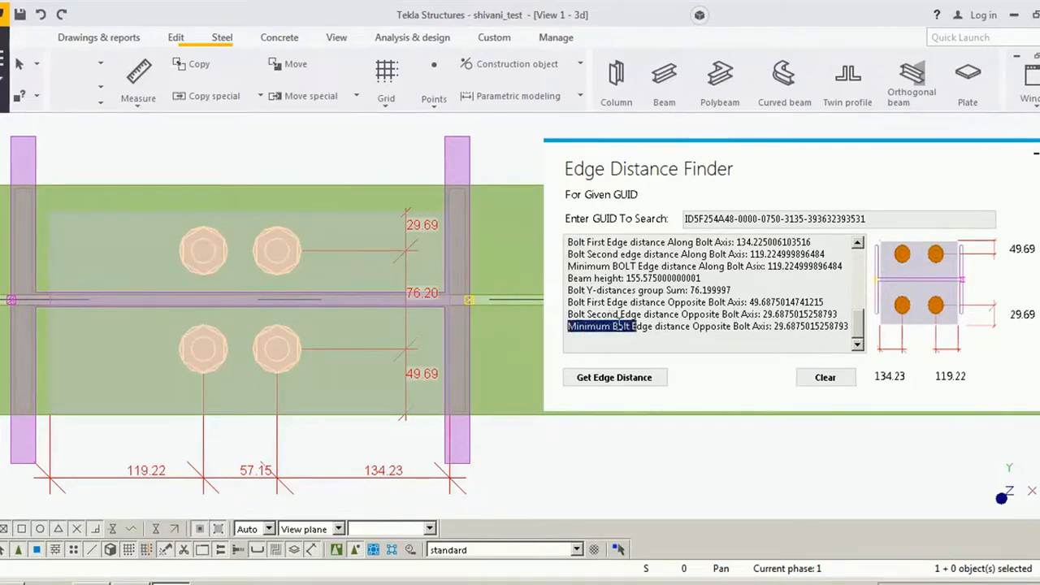
left_click(706, 325)
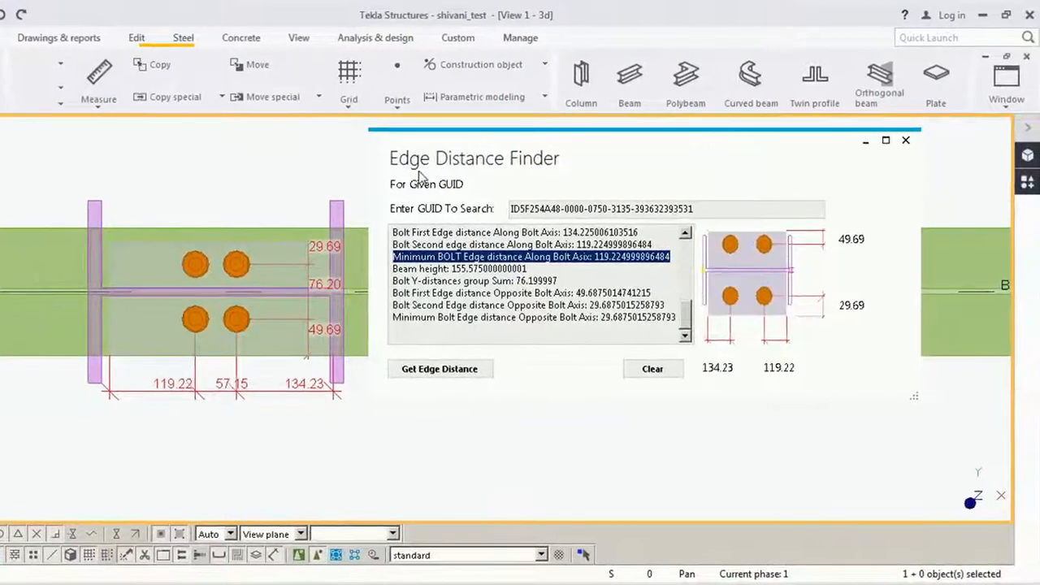
mouse_move(715, 172)
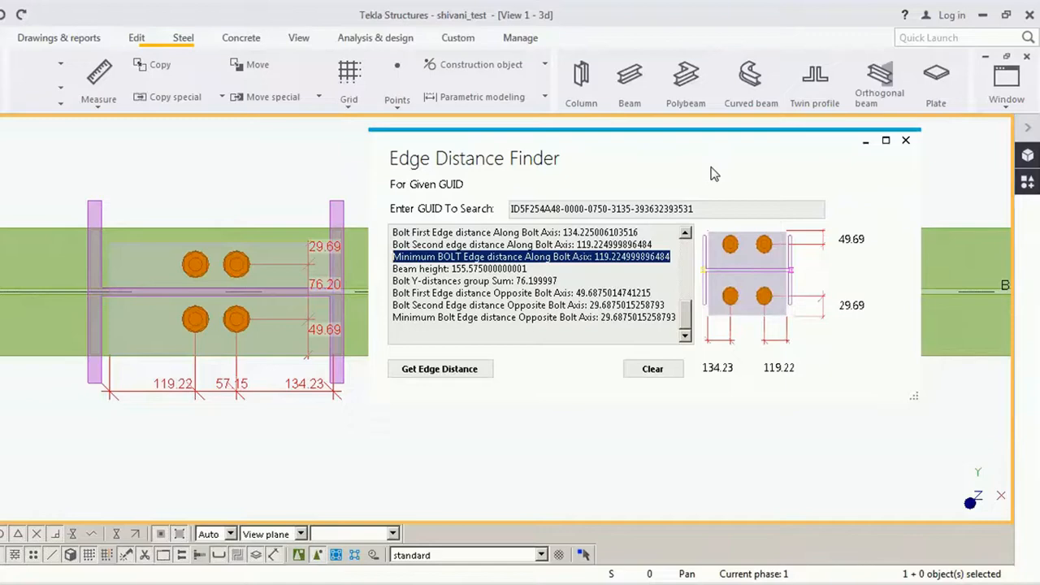